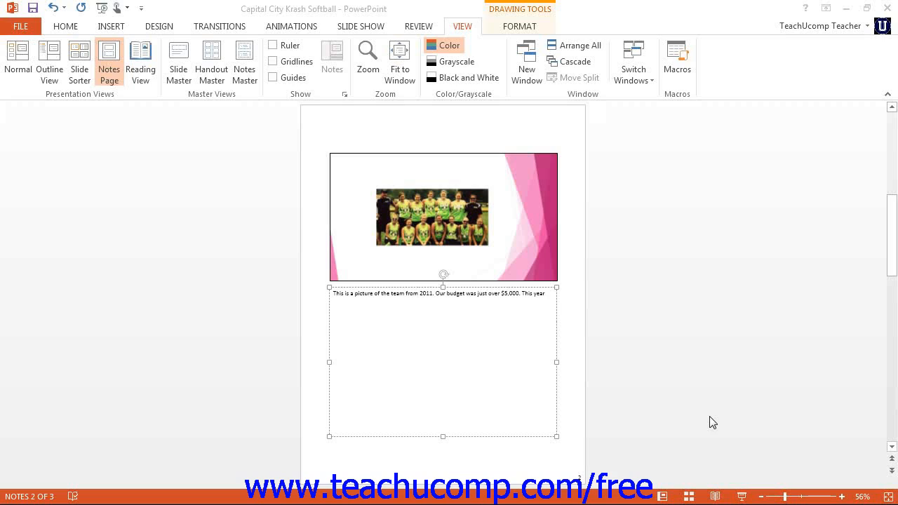
pyautogui.moveTo(519, 325)
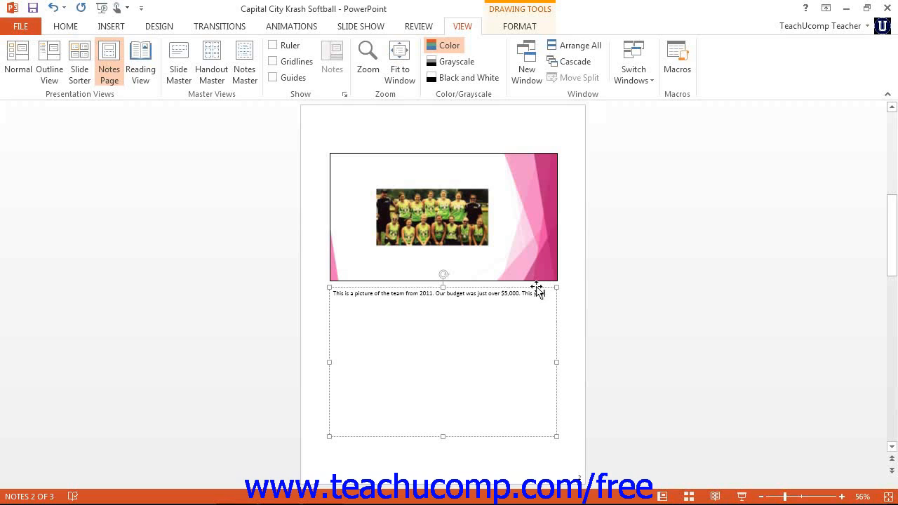
# - Complete the notes with 'This year our goal is $6,000' and leave Notes Page view
pyautogui.write('This year')
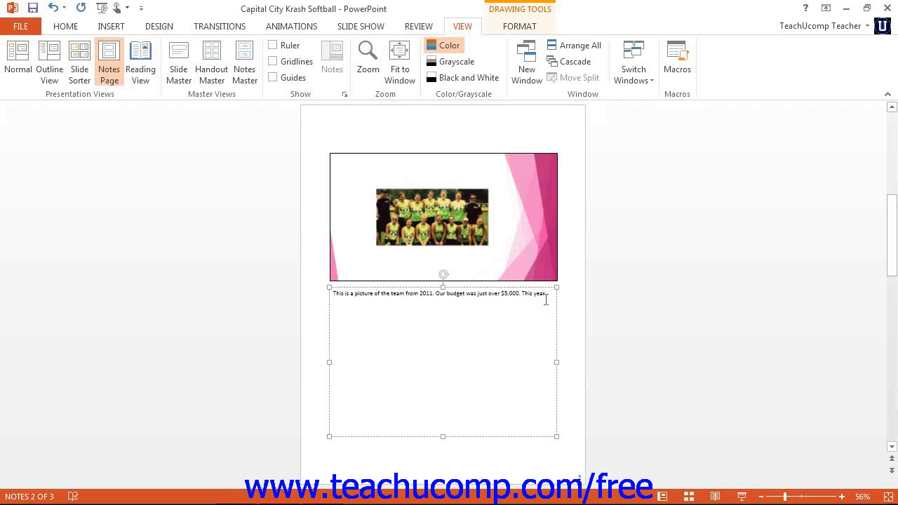
pyautogui.write('our goal is')
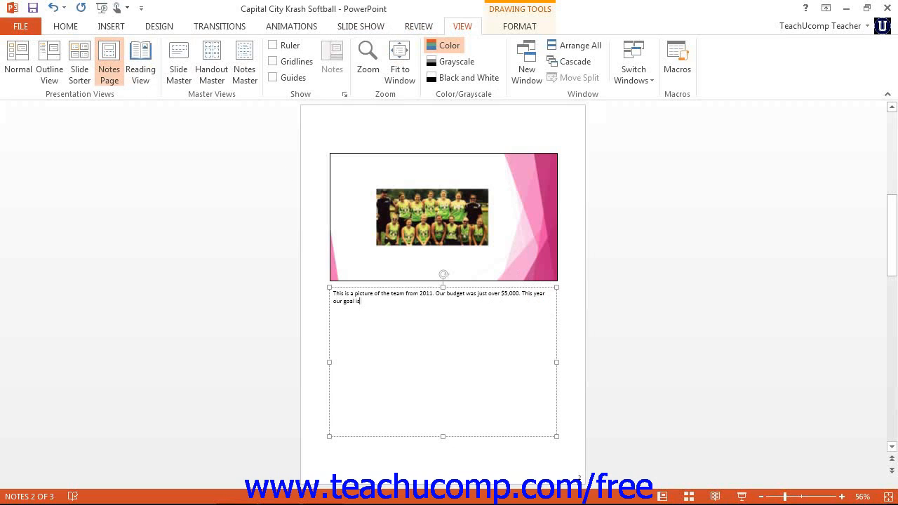
pyautogui.write('$6,000.')
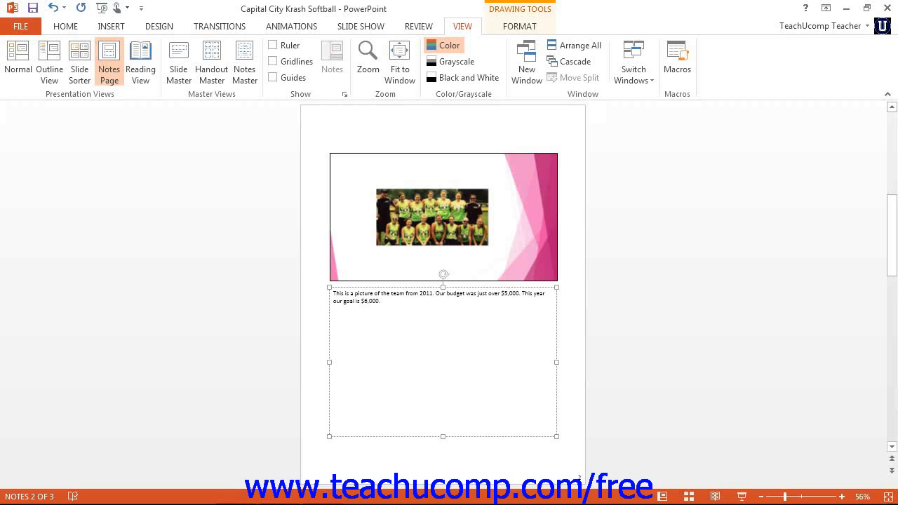
pyautogui.click(379, 300)
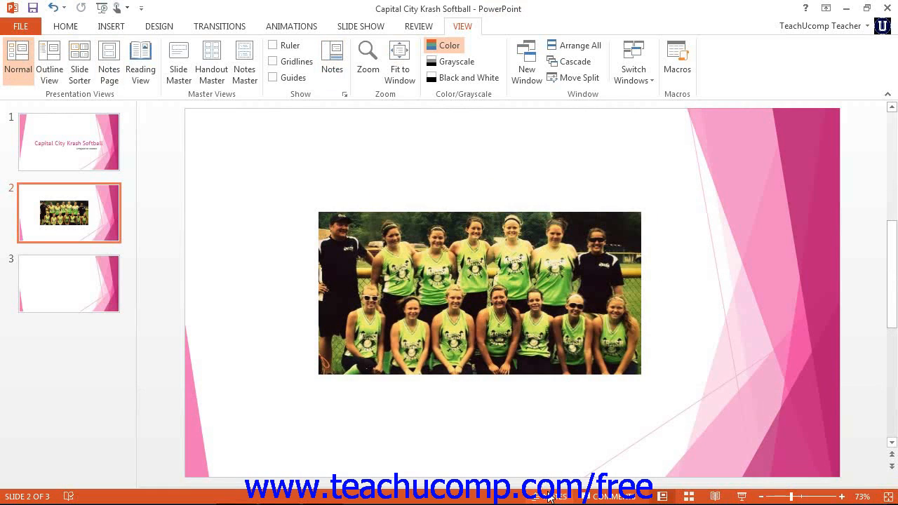
# - Show slide 2's speaker notes pane beneath the slide in Normal view
pyautogui.click(331, 58)
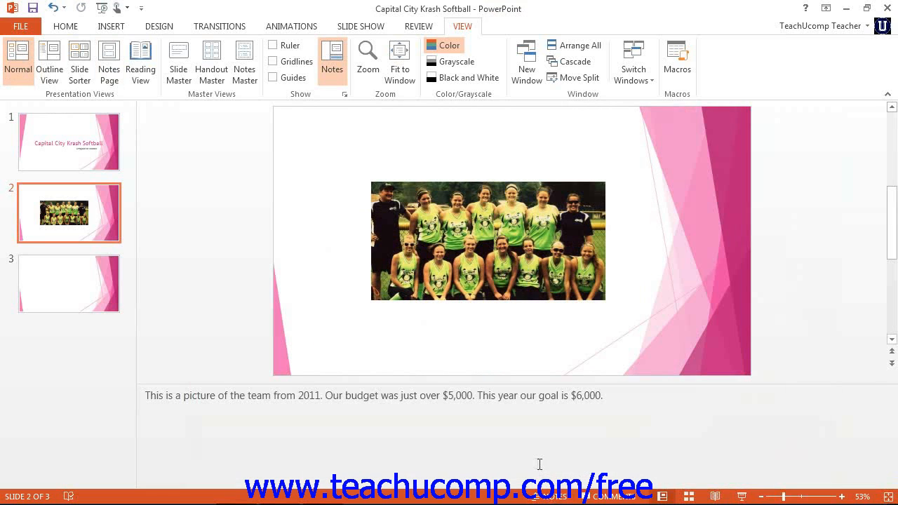